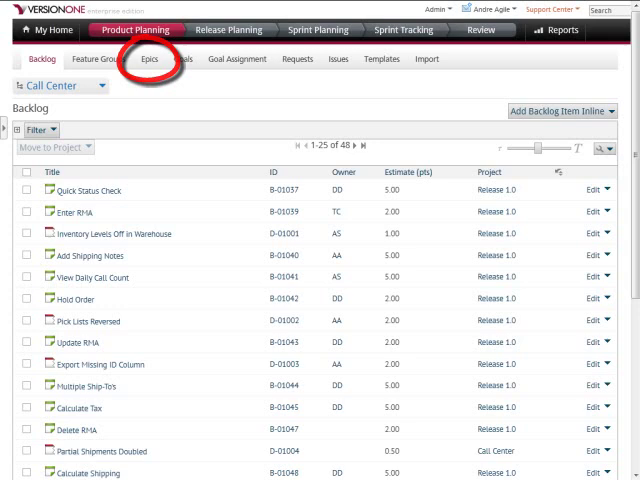
{"action": "mouse_move", "coordinate": [96, 58]}
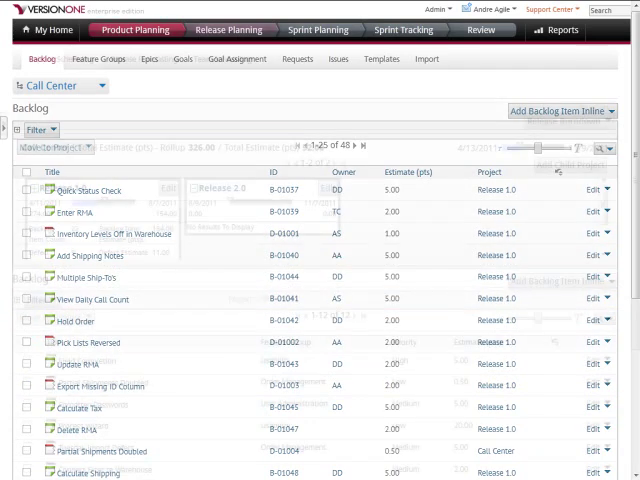
- Switch to Release Planning for the Call Center project
{"action": "left_click", "coordinate": [228, 28]}
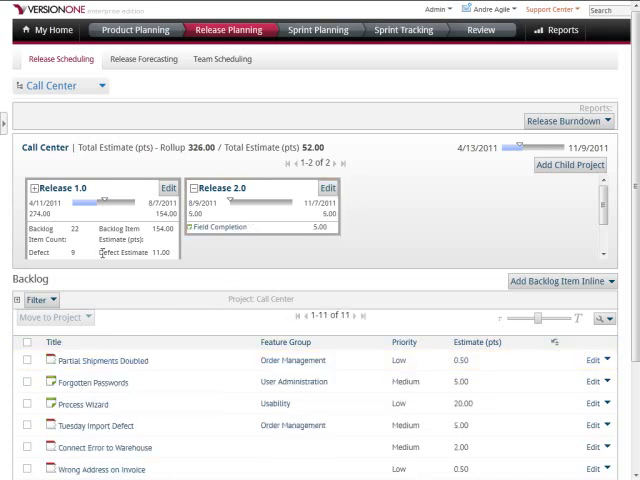
- Move the checked Call Center backlog items into Release 1.0
{"action": "left_click", "coordinate": [24, 360]}
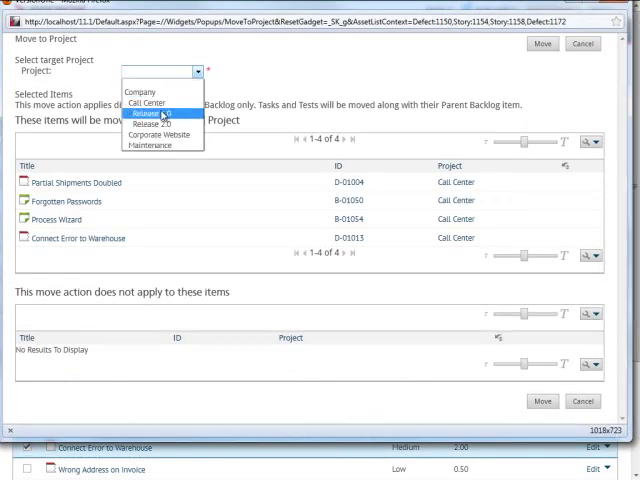
{"action": "left_click", "coordinate": [160, 112]}
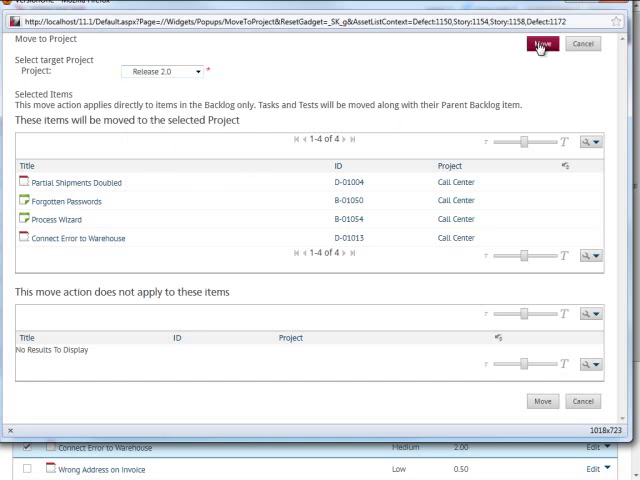
{"action": "left_click", "coordinate": [540, 44]}
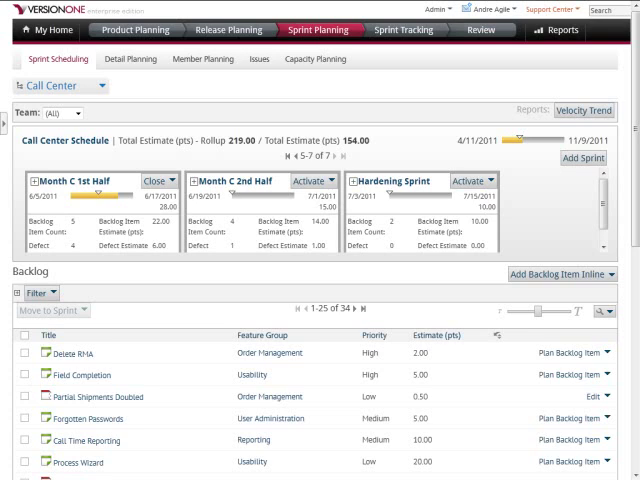
{"action": "mouse_move", "coordinate": [574, 124]}
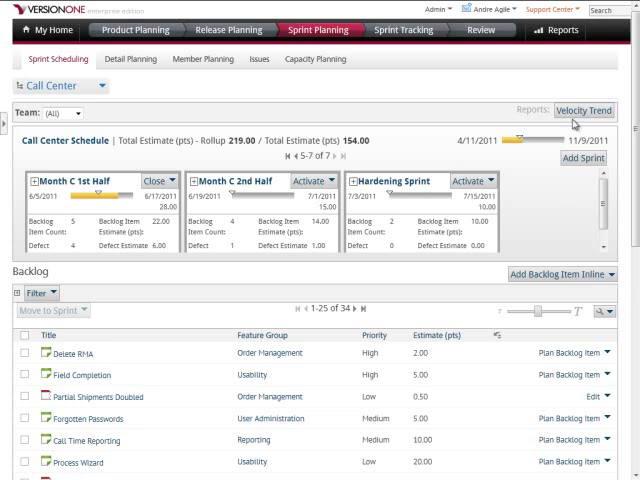
- View the Velocity Trend chart for the Month A–C sprints, then go to Detail Planning
{"action": "left_click", "coordinate": [584, 110]}
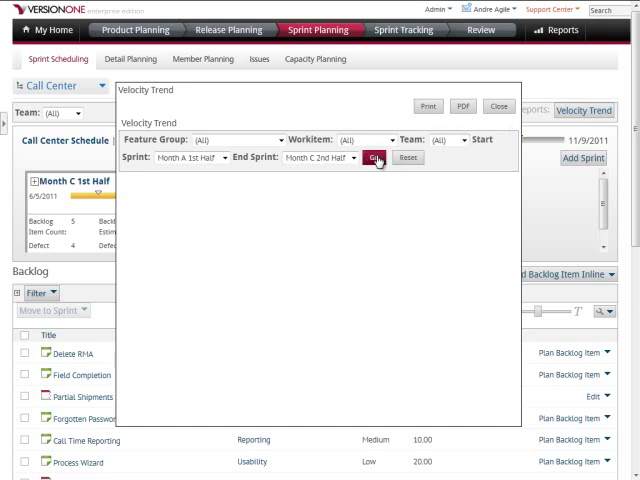
{"action": "left_click", "coordinate": [374, 156]}
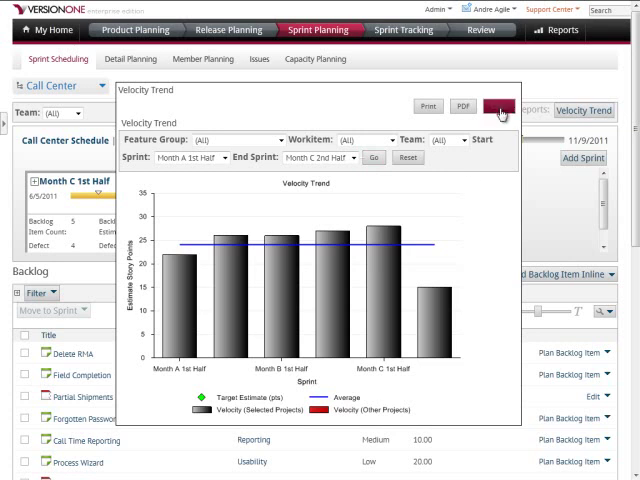
{"action": "left_click", "coordinate": [504, 100]}
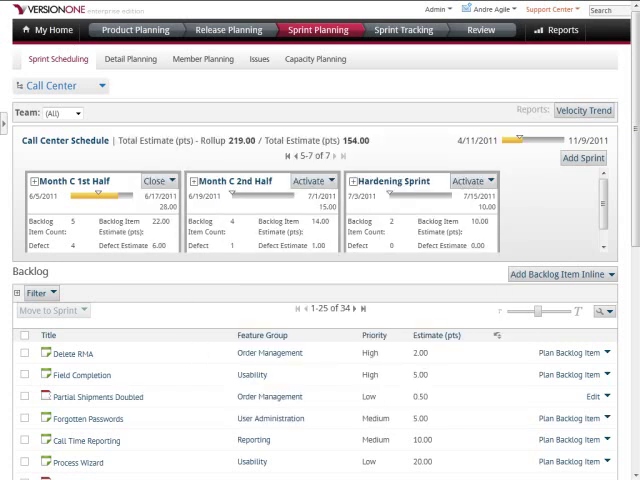
{"action": "left_click", "coordinate": [130, 58]}
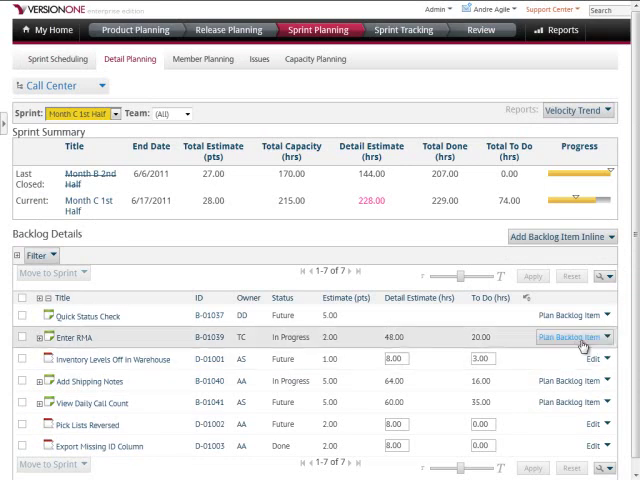
- Review the Enter RMA story's tasks and tests, then go to My Work
{"action": "left_click", "coordinate": [564, 336]}
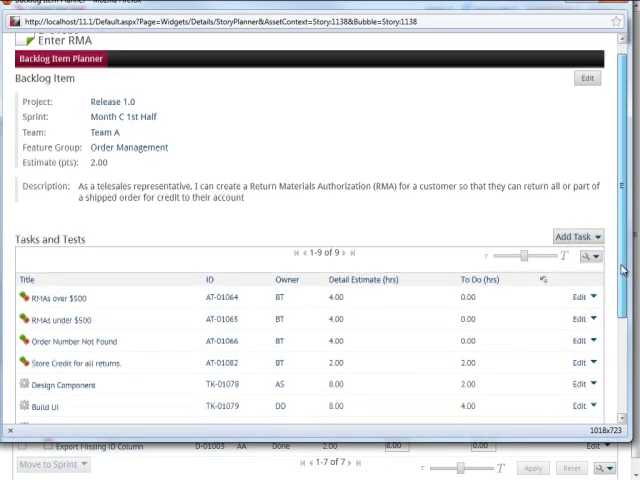
{"action": "scroll", "scroll_direction": "down", "scroll_amount": 3}
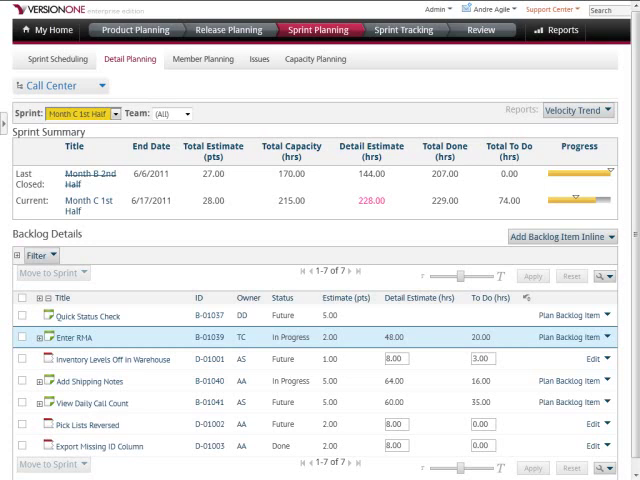
{"action": "left_click", "coordinate": [204, 60]}
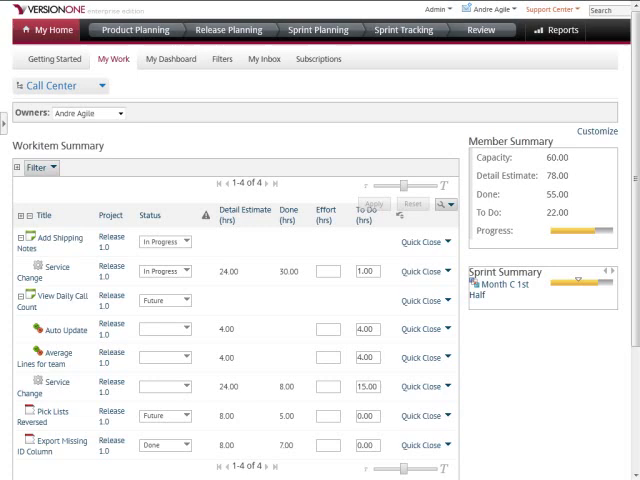
- Open Sprint Tracking's Review to close the Month C 1st Half sprint
{"action": "left_click", "coordinate": [404, 30]}
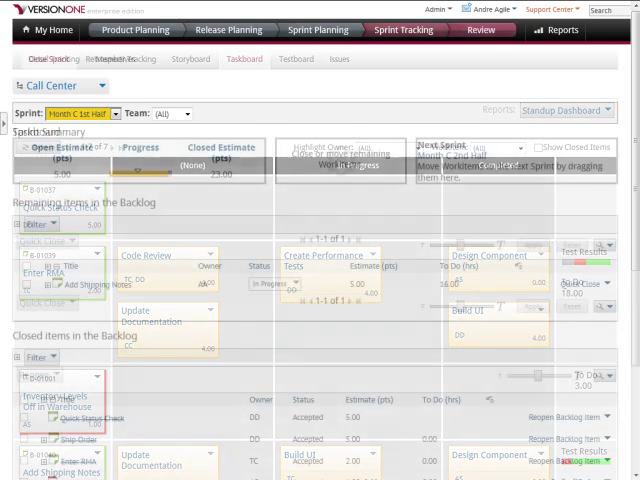
{"action": "left_click", "coordinate": [480, 30]}
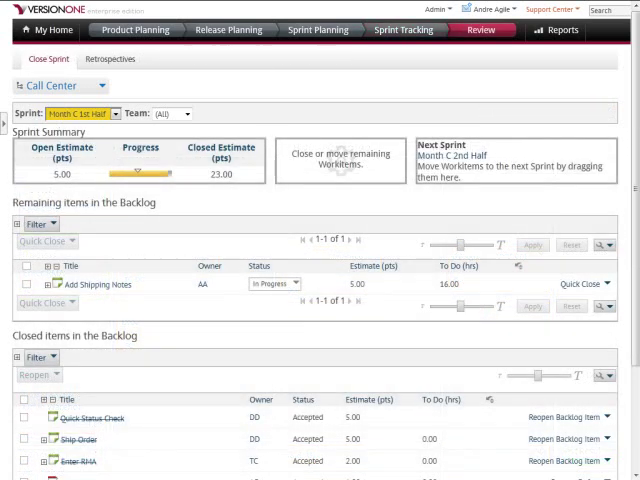